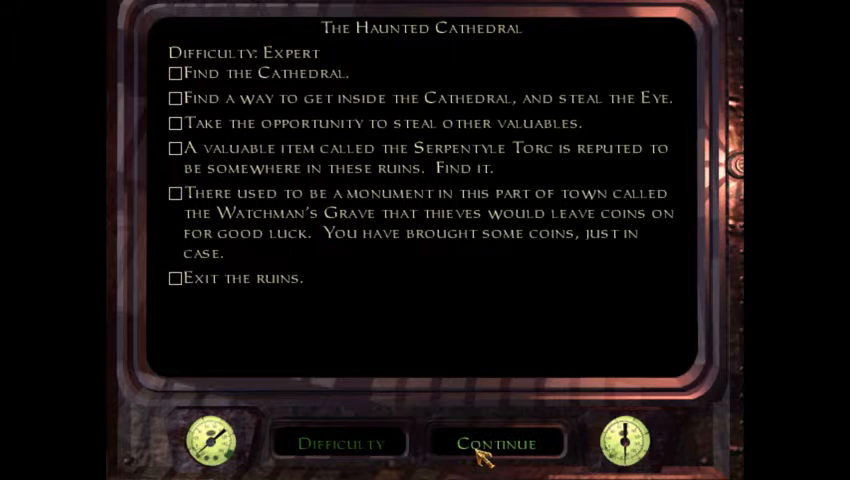
pyautogui.moveTo(440, 228)
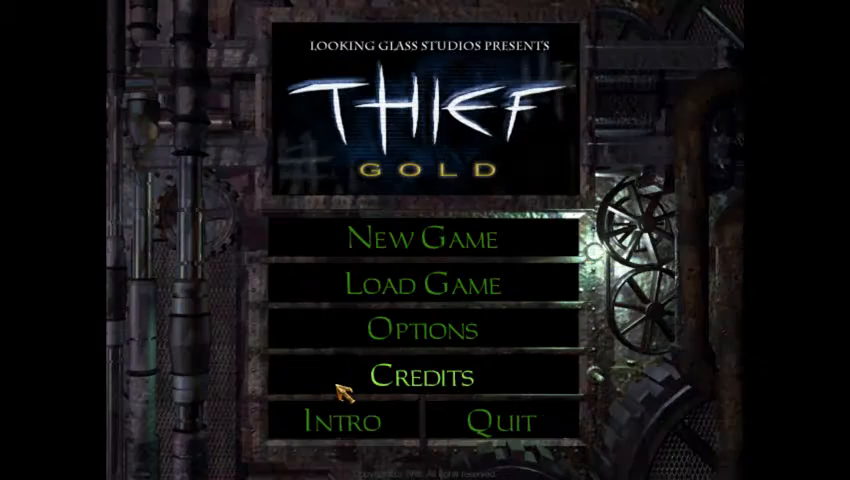
pyautogui.moveTo(416, 284)
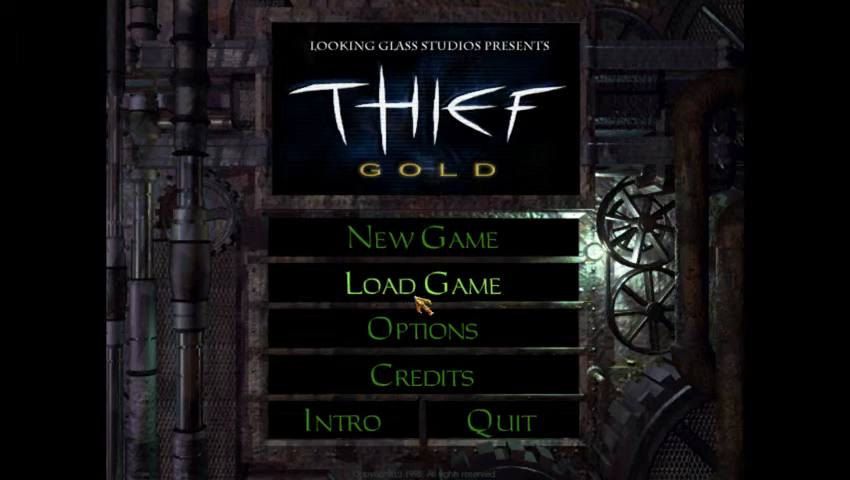